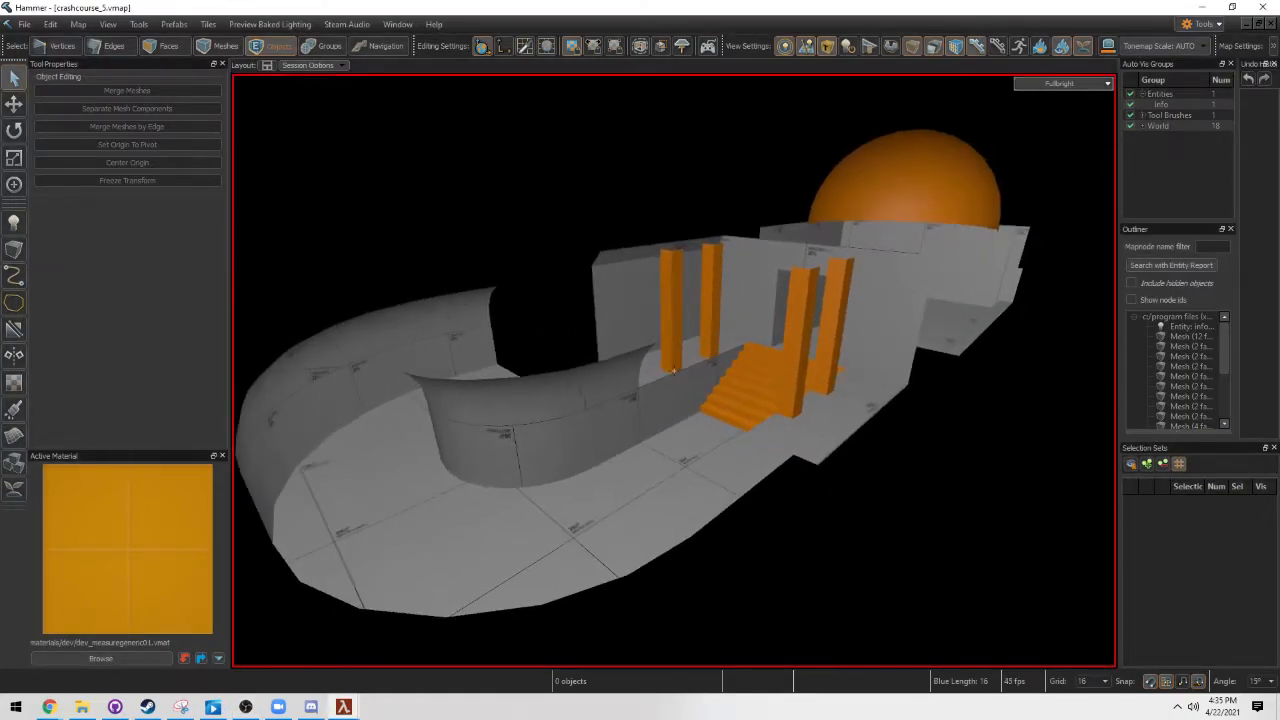
Select the curved arch wall mesh in Object mode for close-up editing
left_click(164, 44)
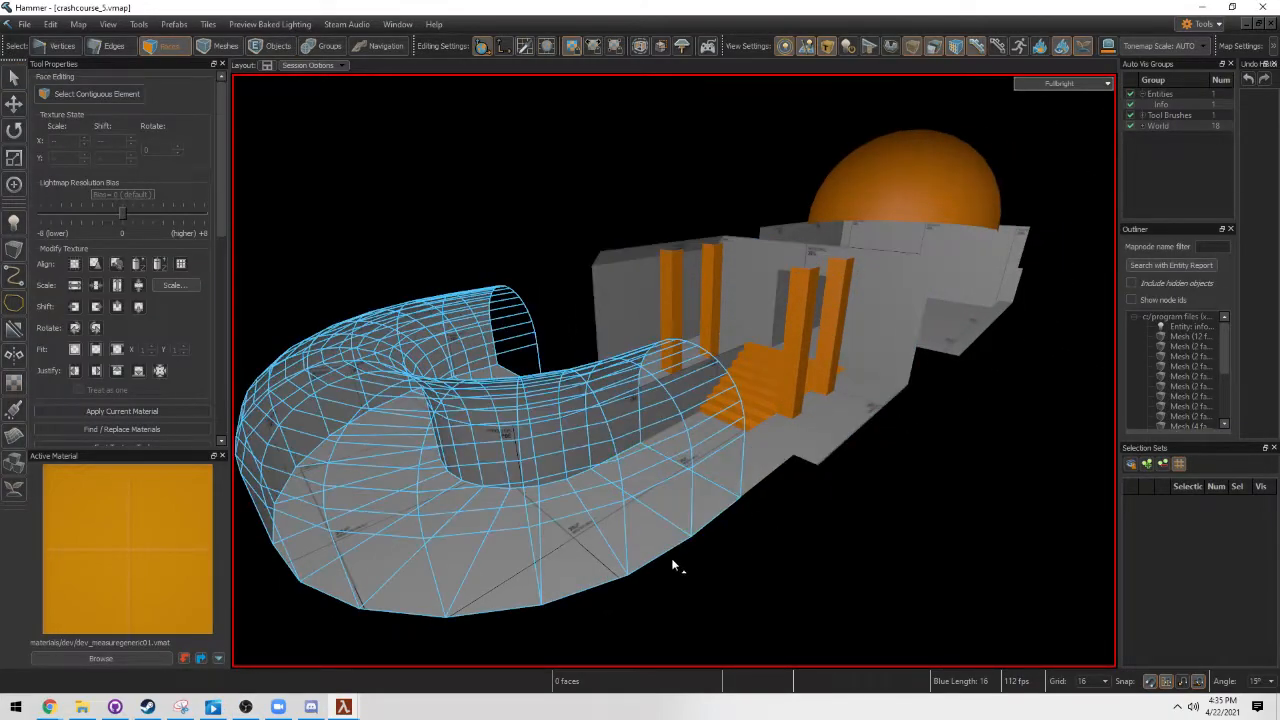
mouse_move(690, 568)
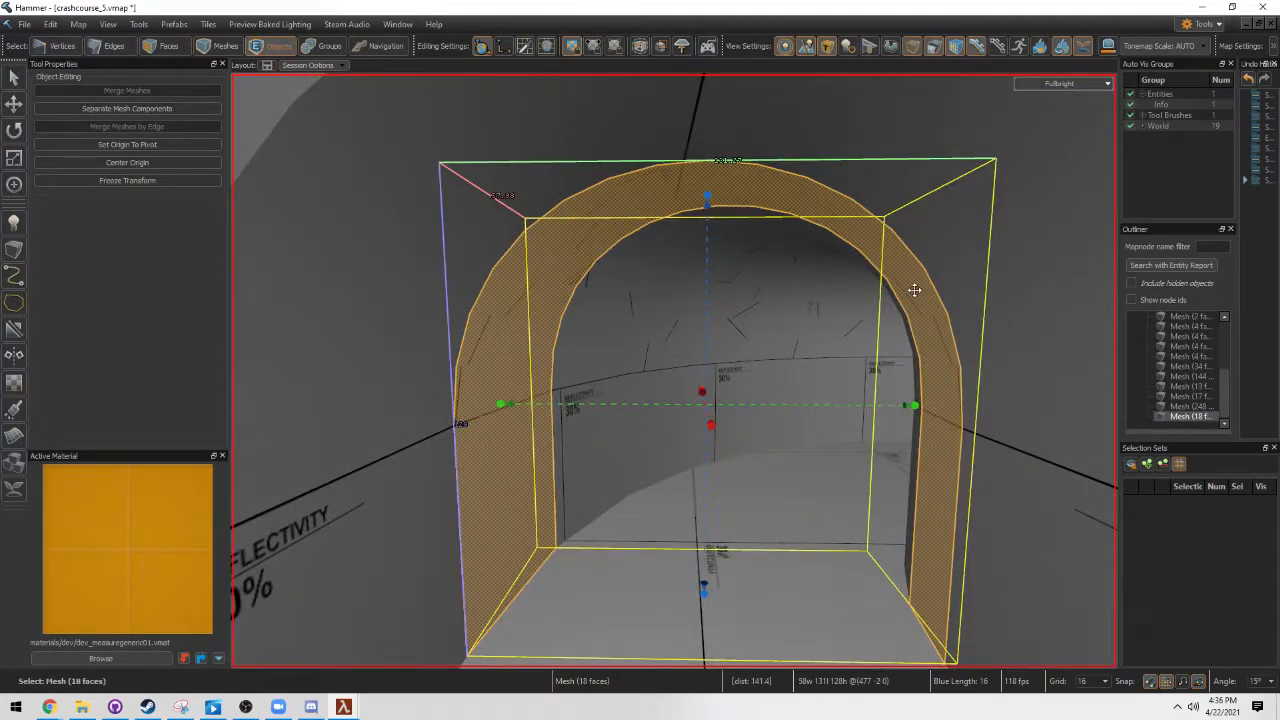
left_click(166, 44)
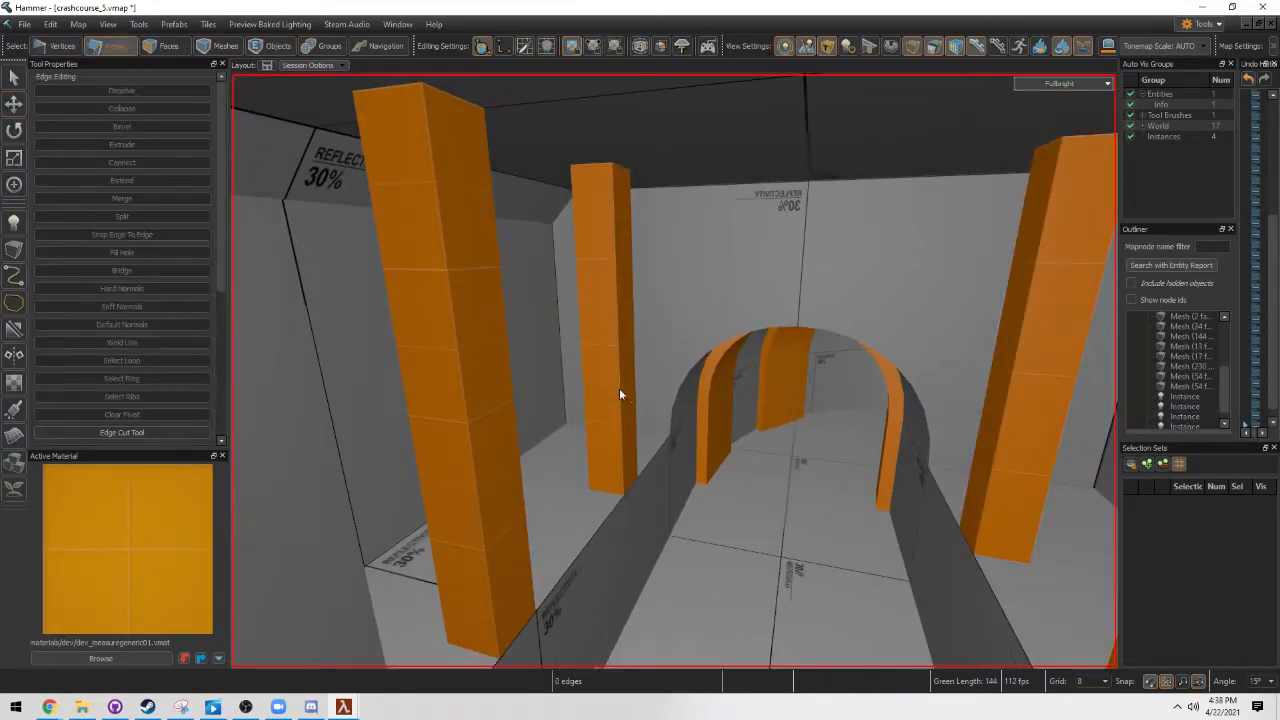
Switch to Edges mode to begin loop-cutting the orange pillars
left_click(270, 44)
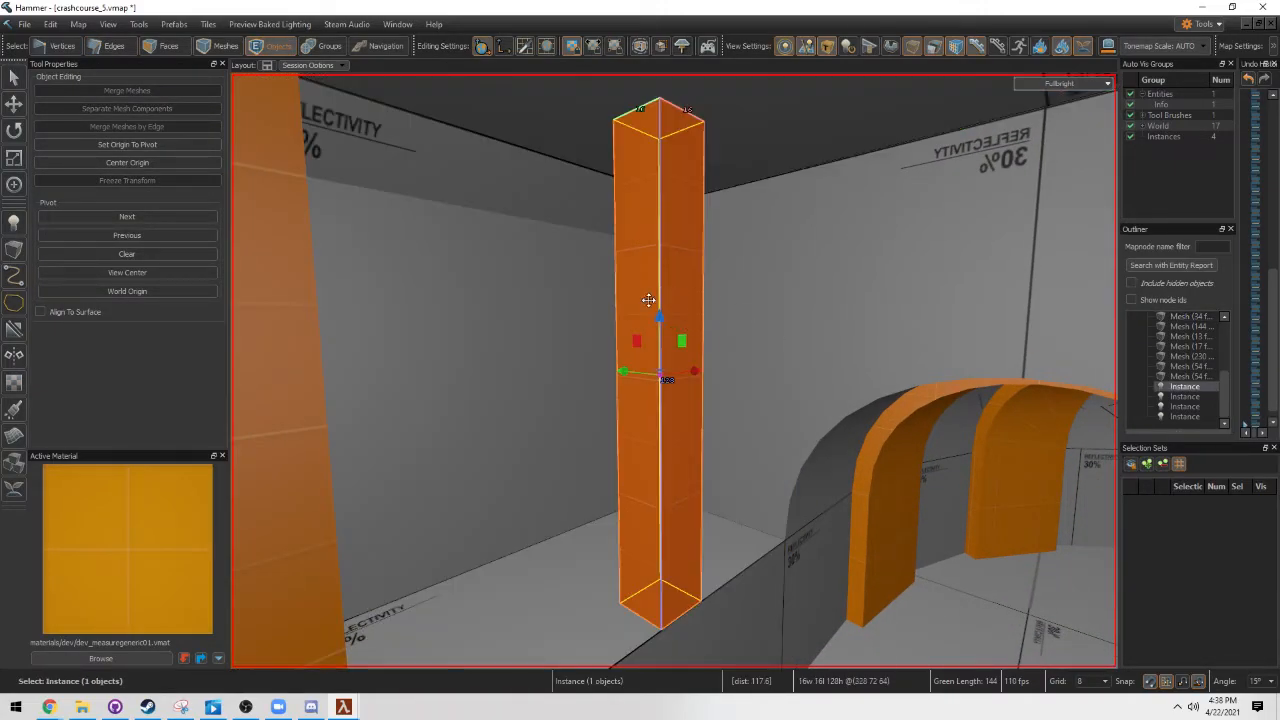
left_click(164, 44)
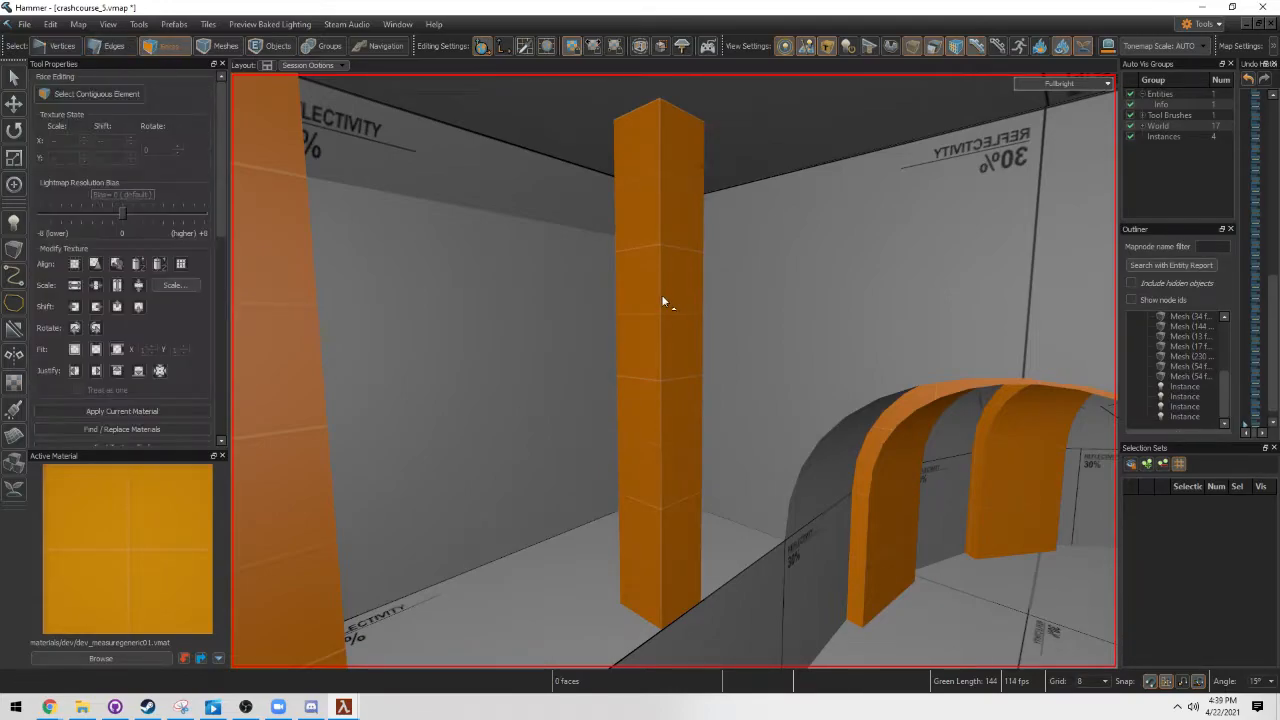
left_click(278, 44)
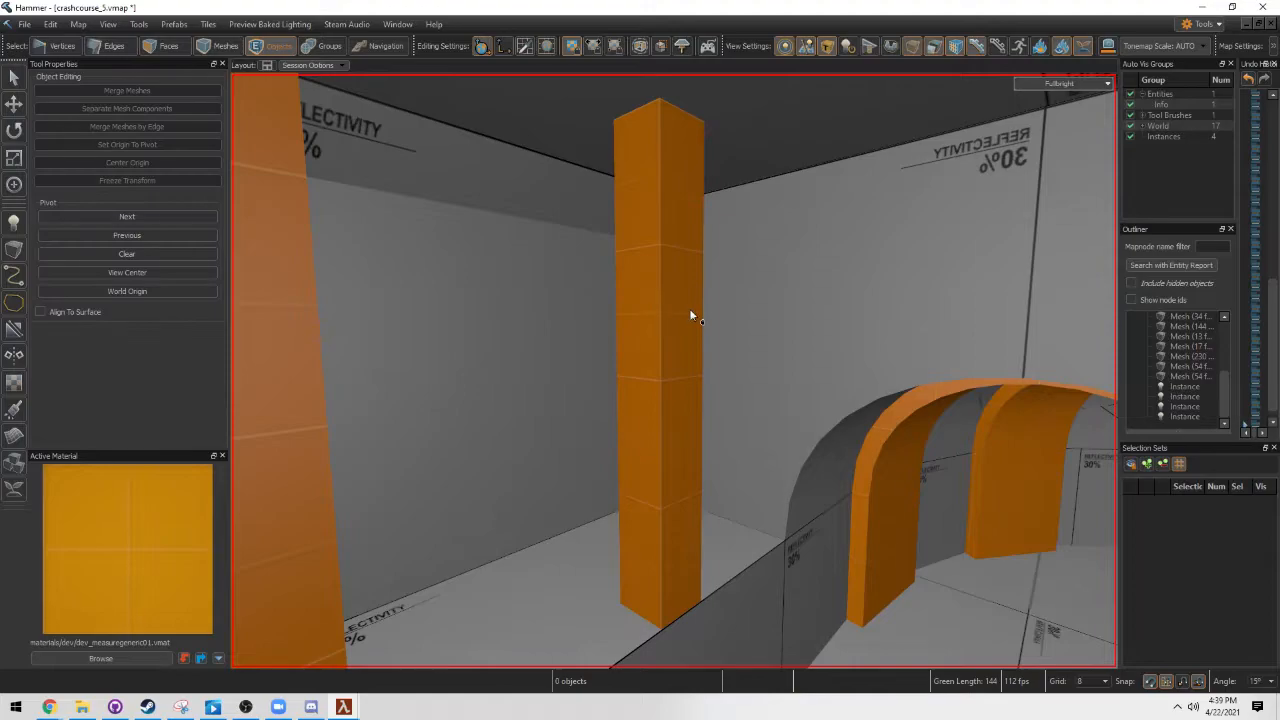
left_click(692, 316)
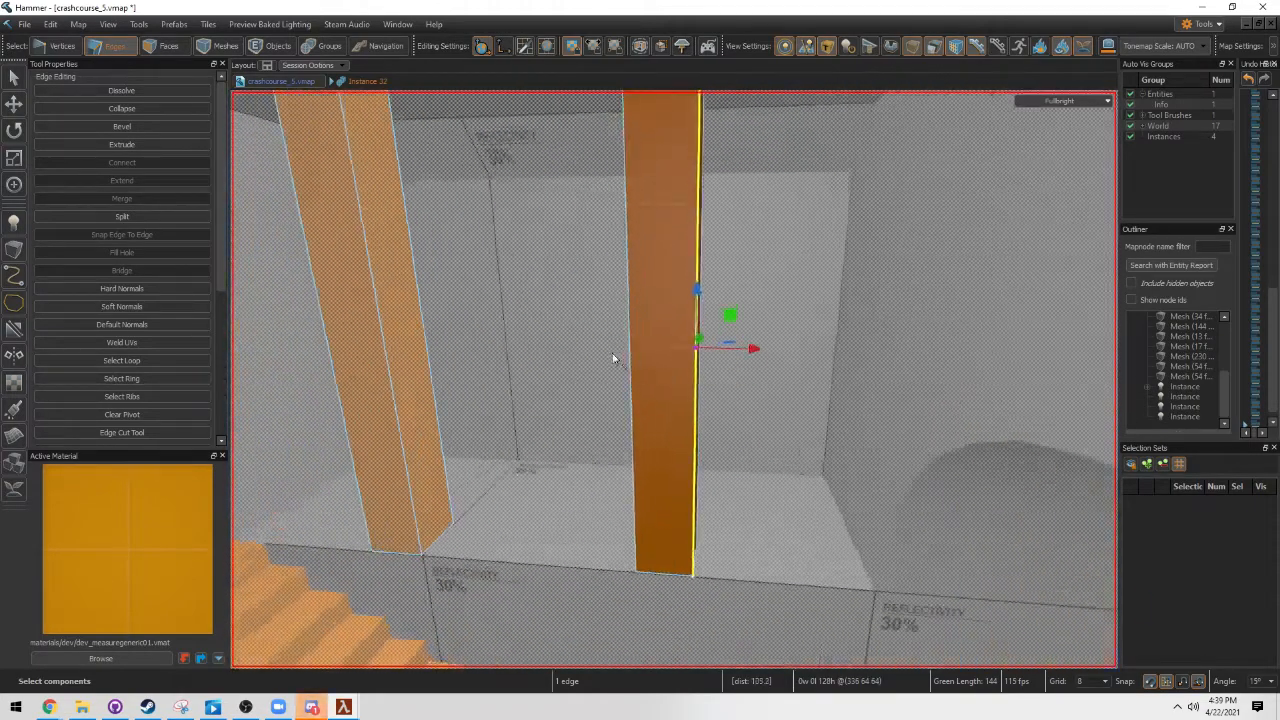
Insert an edge loop on the pillar's vertical edges and lower it toward the base
left_click(272, 46)
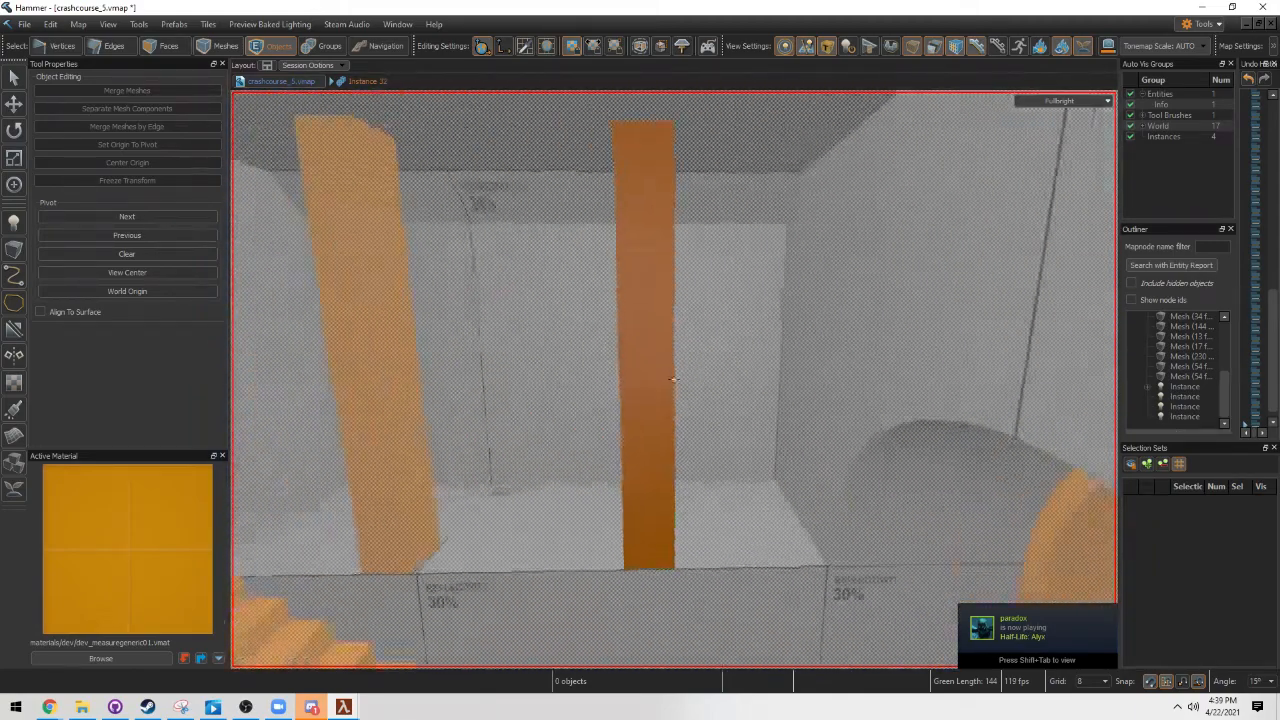
left_click(108, 44)
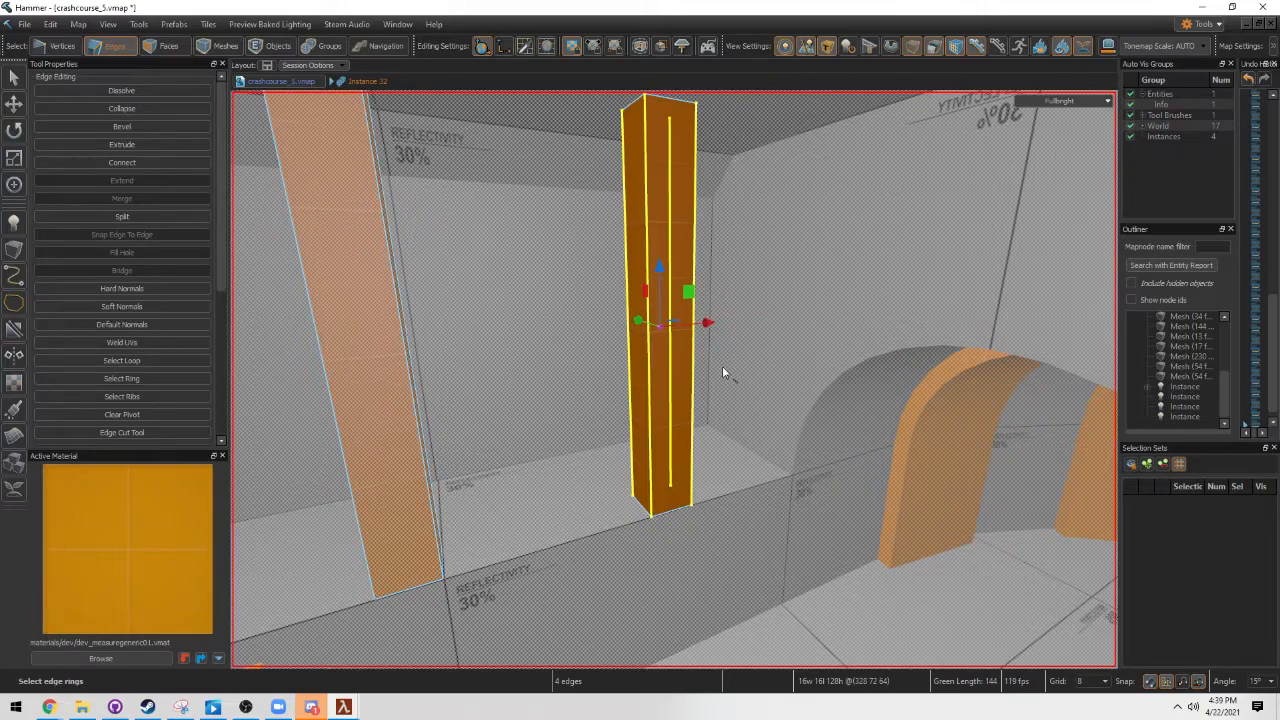
left_click(120, 162)
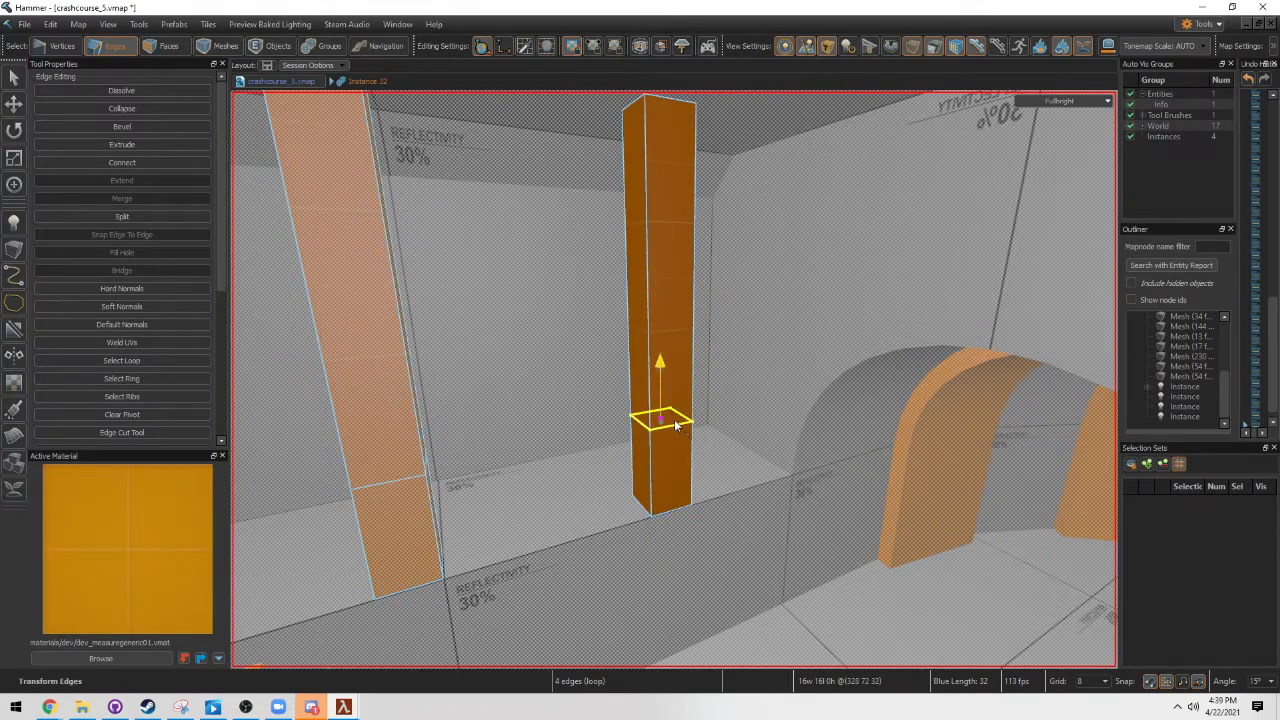
left_click_drag(660, 420, 660, 438)
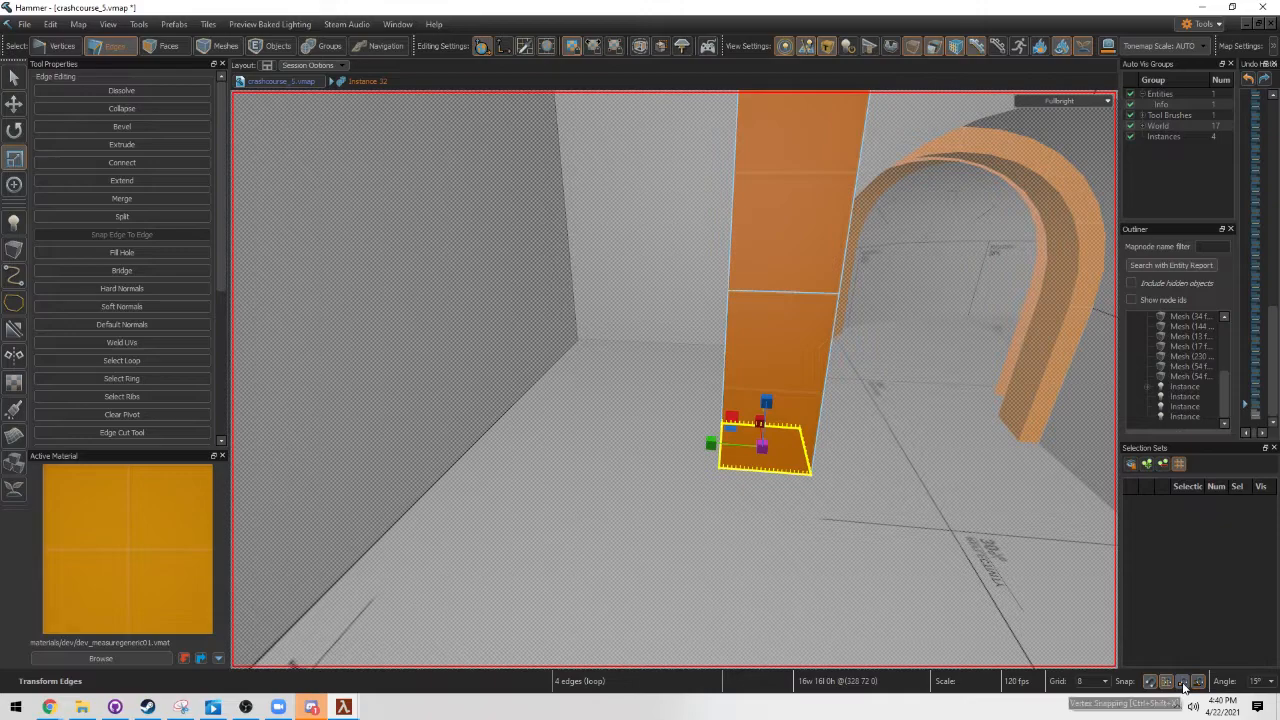
mouse_move(644, 404)
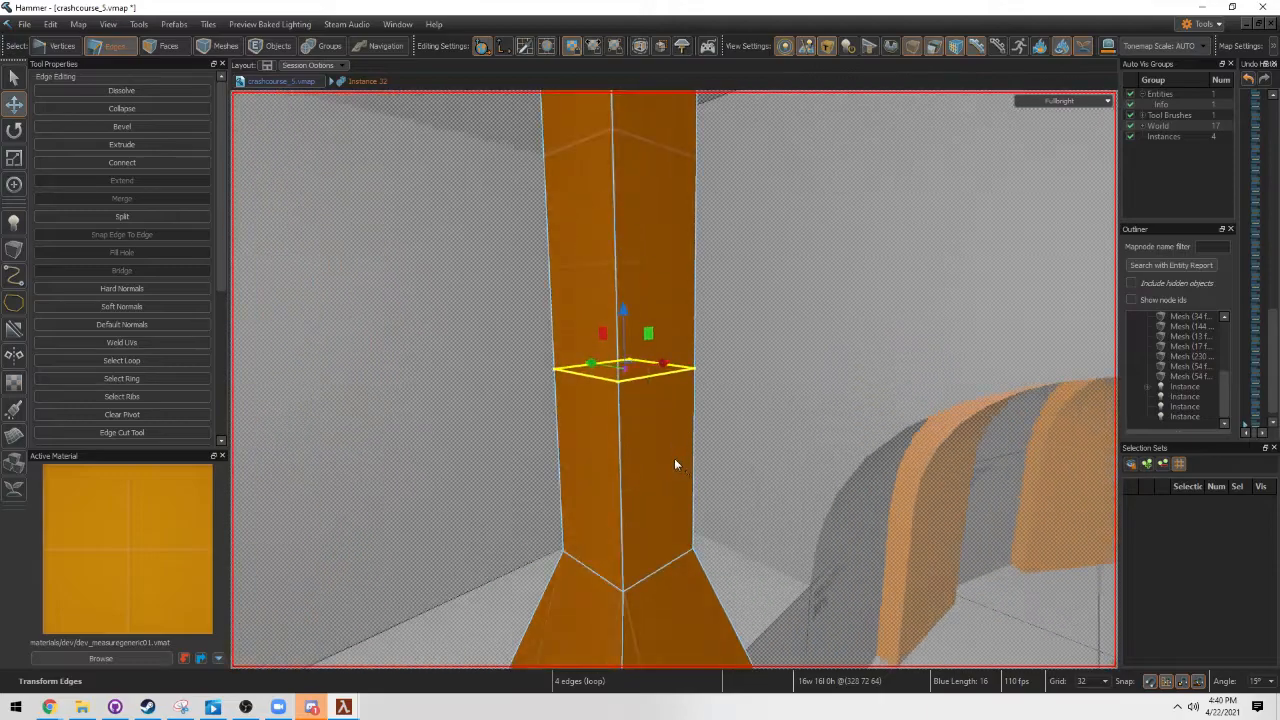
Place a new edge loop just above the pillar's flared base
left_click(190, 46)
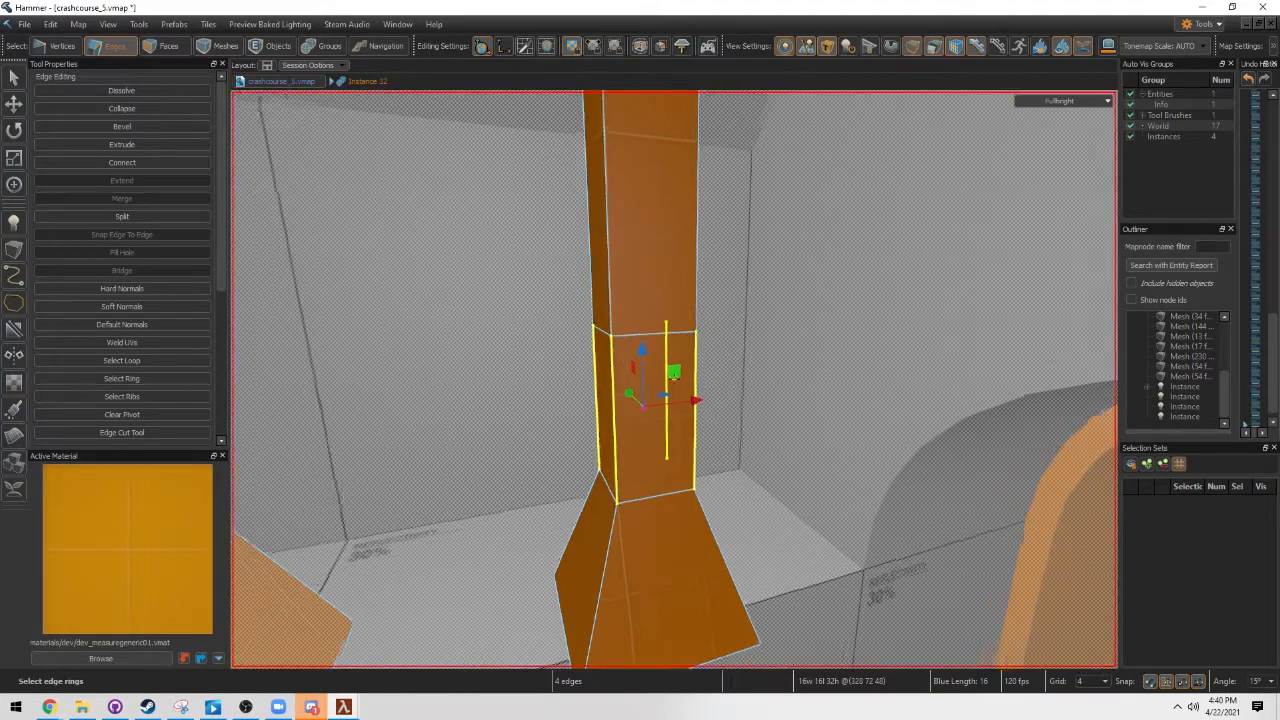
Bevel the pillar's vertical corner edges, then select an upper-section edge
left_click(120, 126)
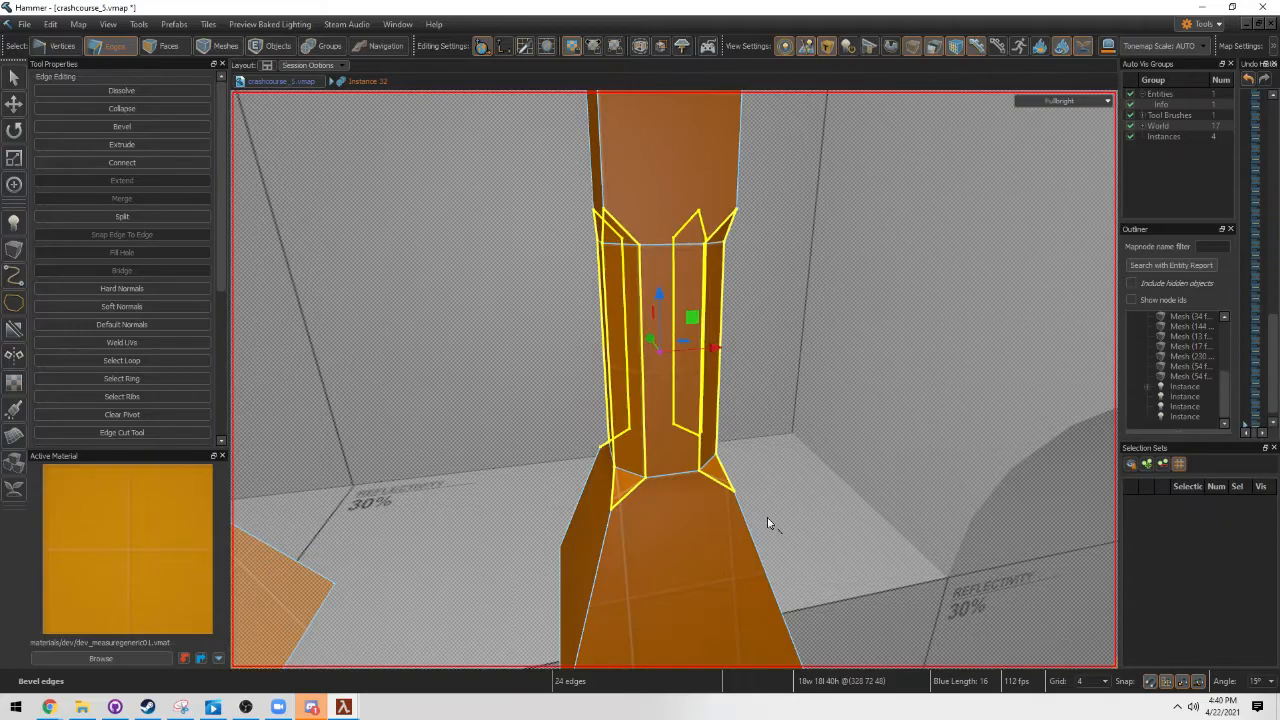
left_click(168, 44)
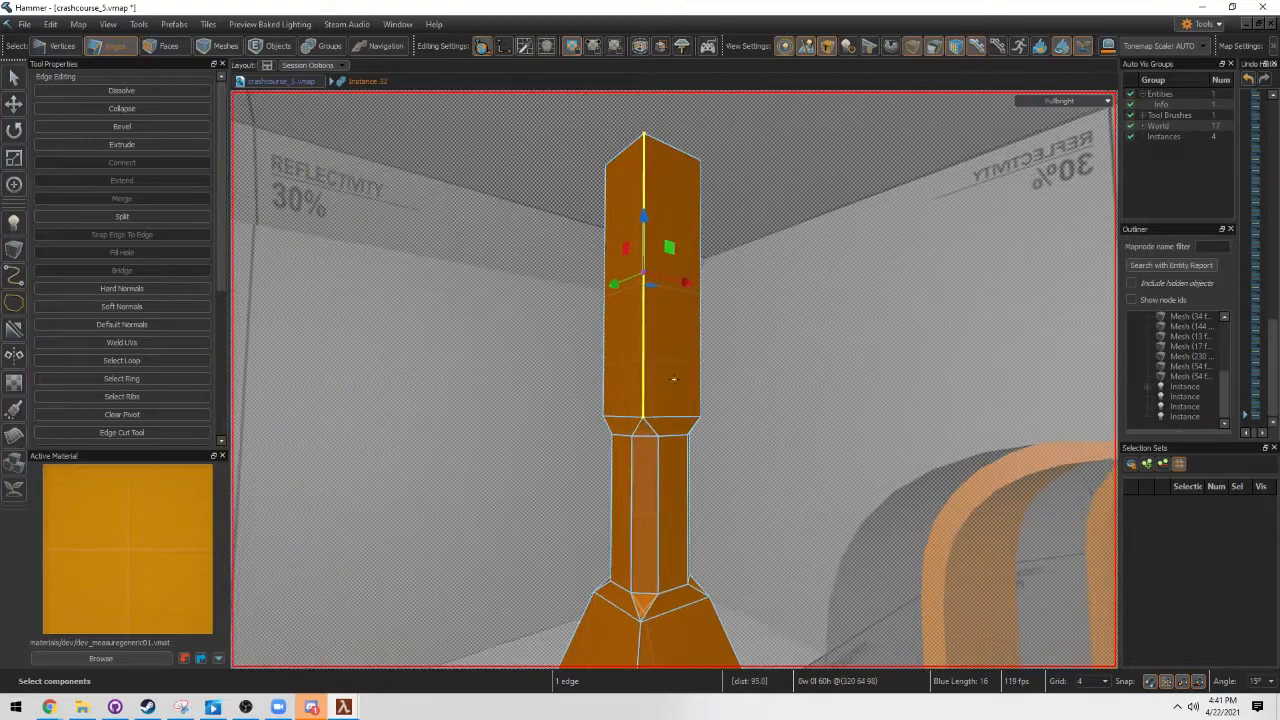
left_click(120, 162)
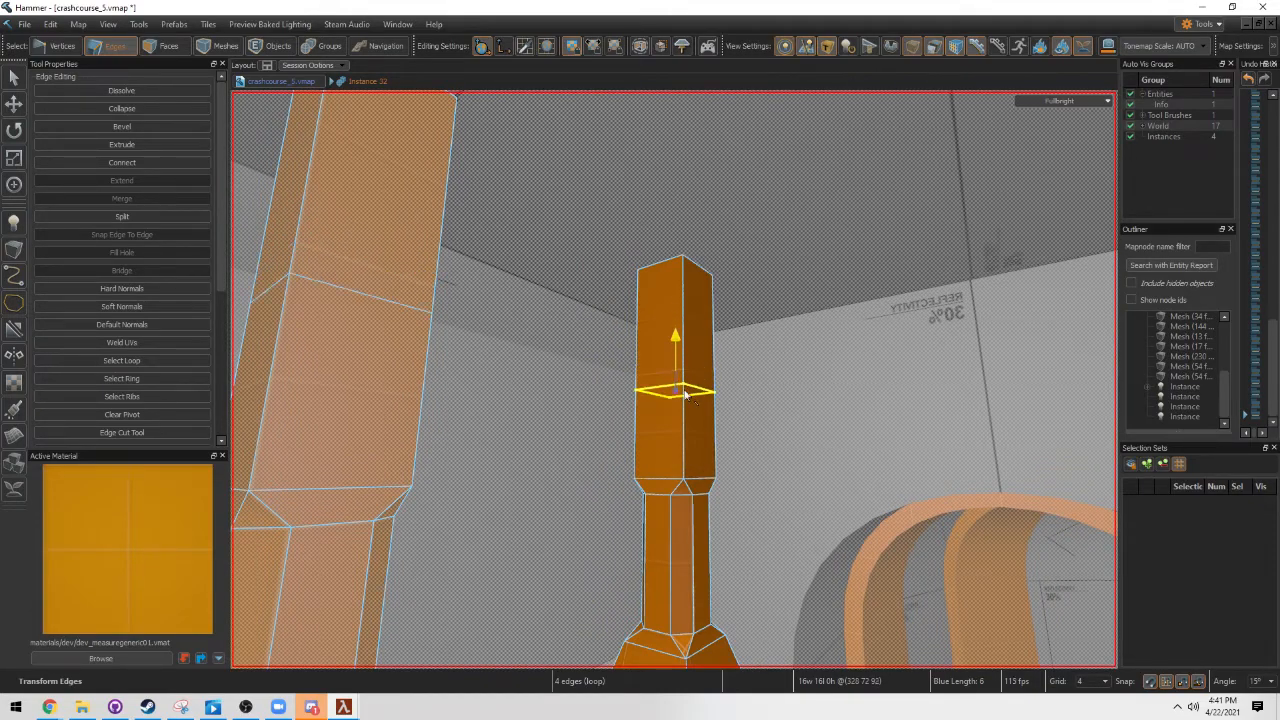
Pick the upper-section edge loop to shape it into a stepped band
left_click(172, 44)
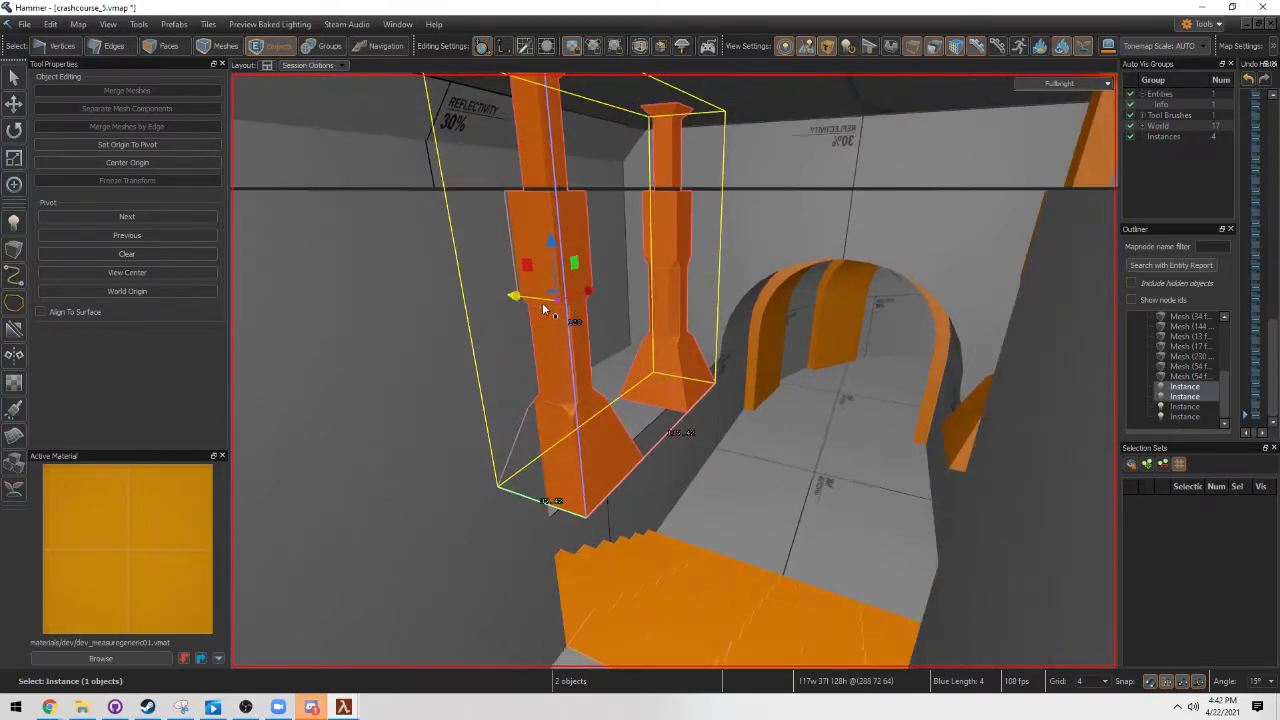
Drag the two selected pillar instances sideways along the wall
left_click_drag(550, 296, 524, 300)
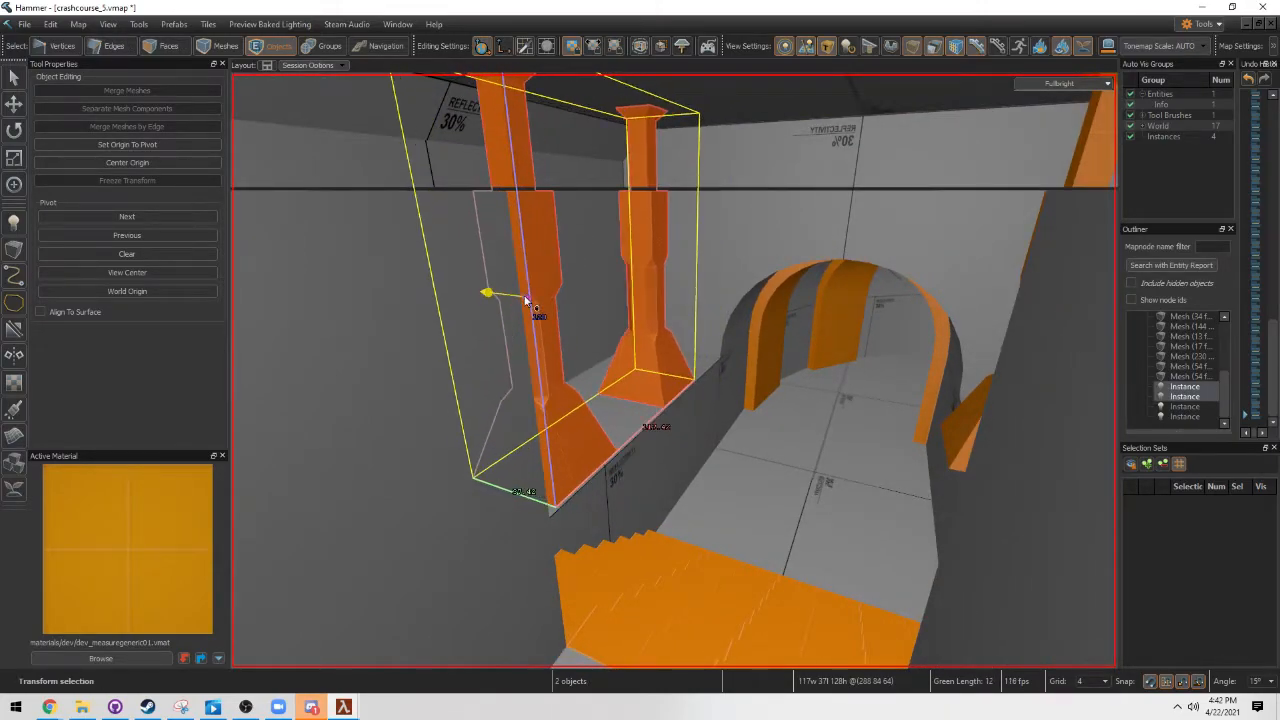